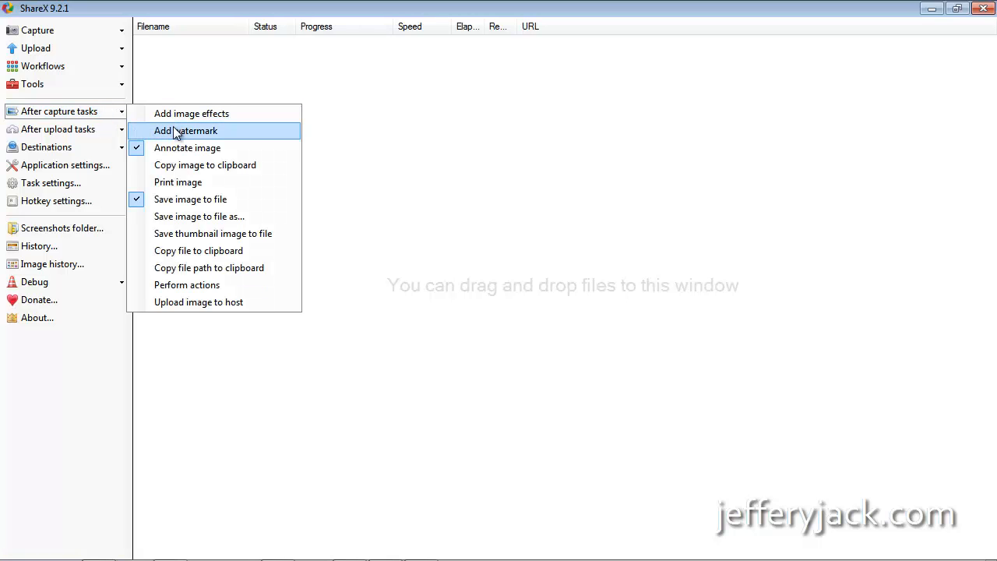
pyautogui.moveTo(187, 148)
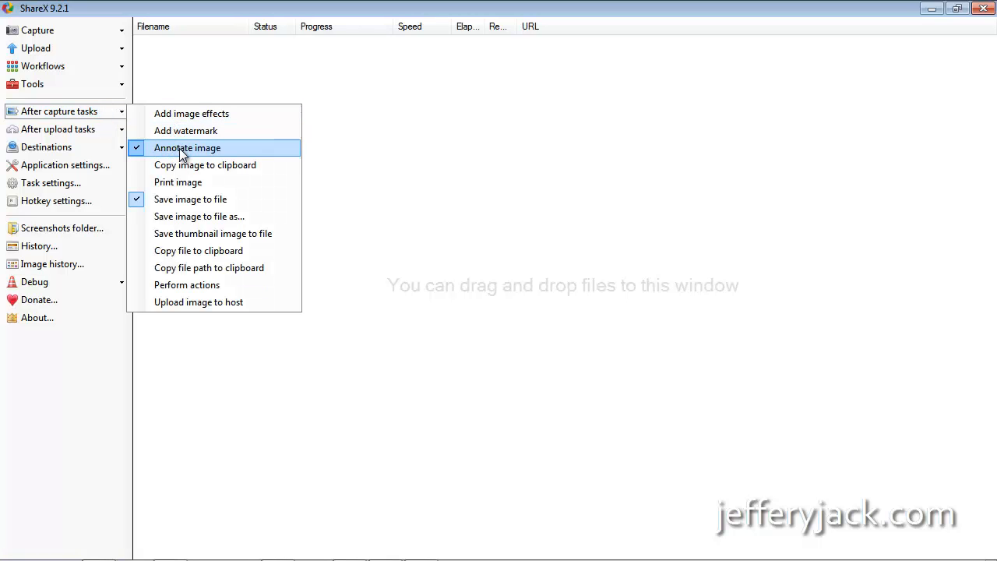
pyautogui.moveTo(222, 199)
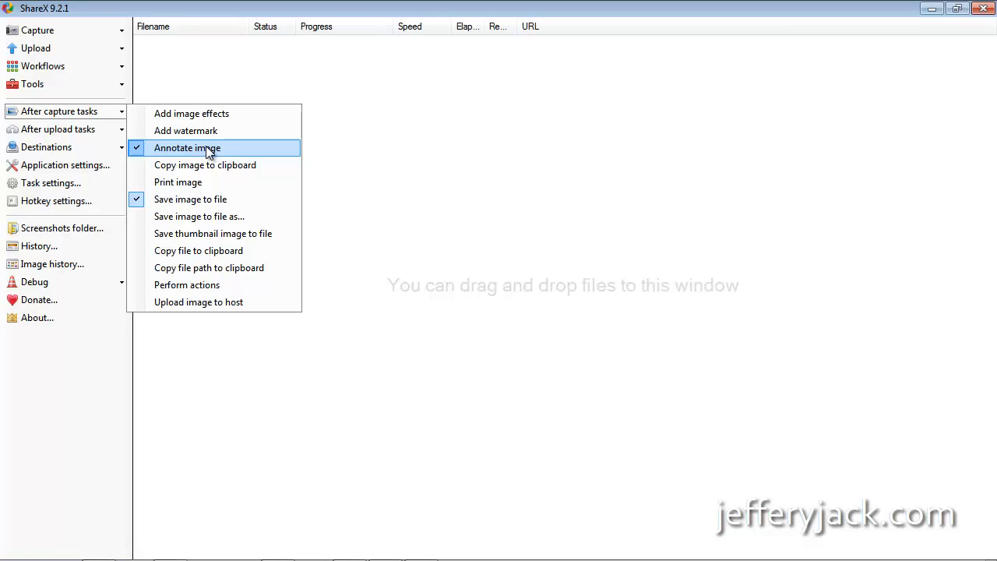
pyautogui.moveTo(158, 149)
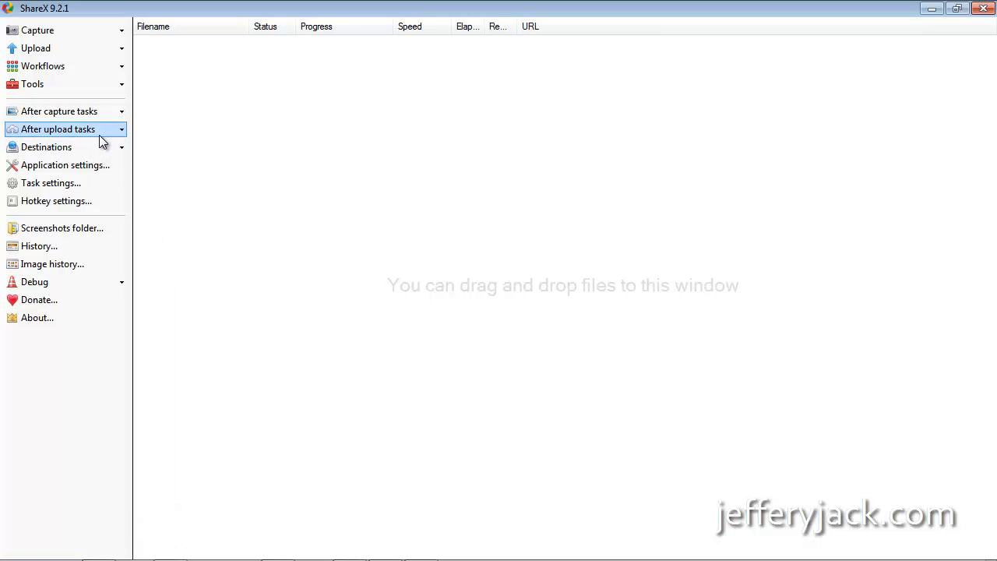
# Step: Review the After upload tasks and Destinations options, then bring up the Tools list
pyautogui.click(120, 129)
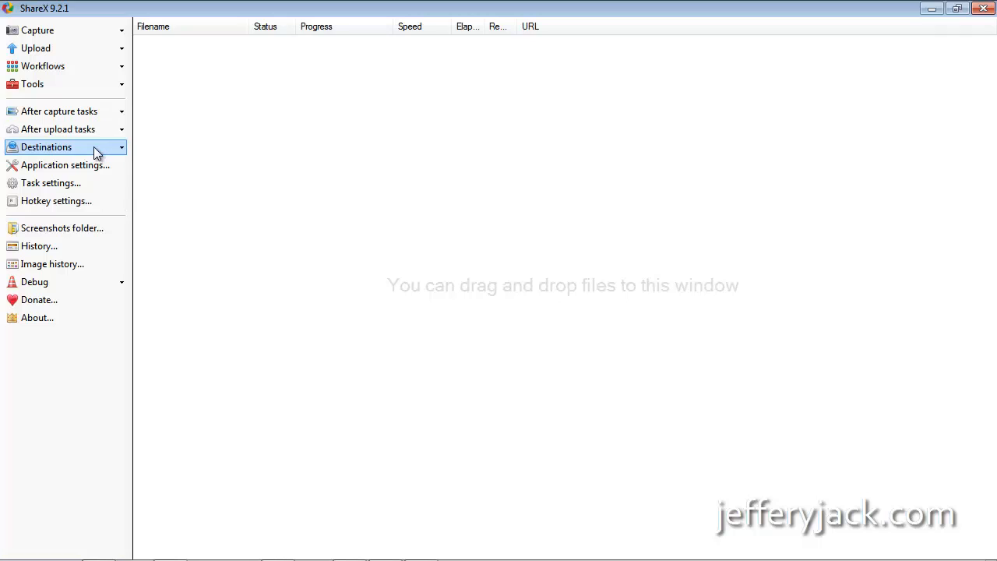
pyautogui.click(66, 147)
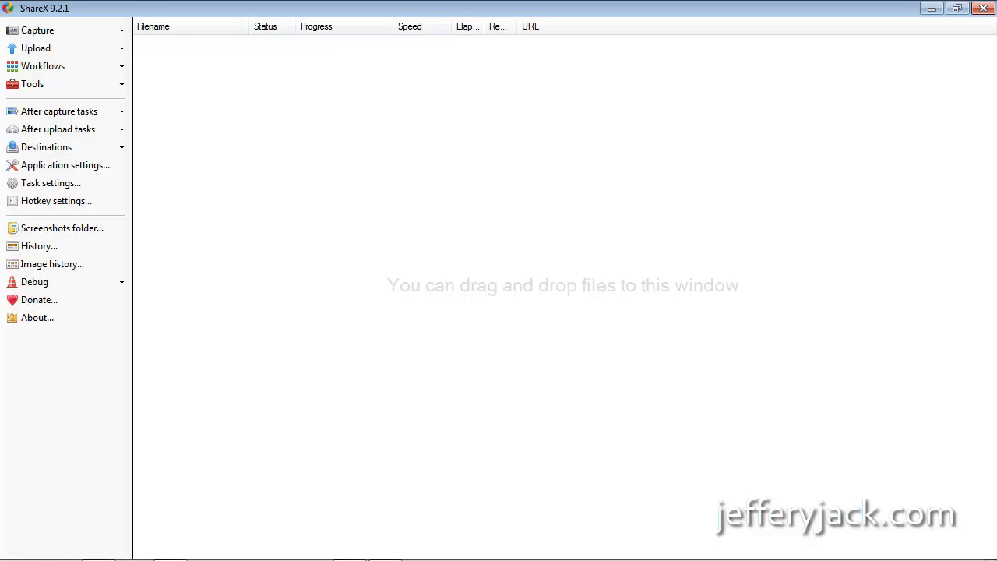
pyautogui.click(33, 84)
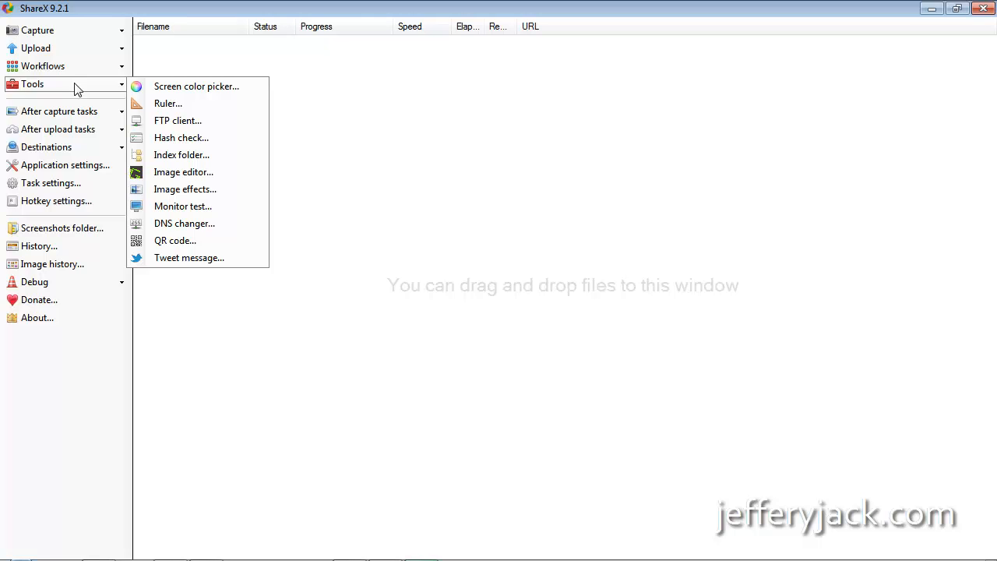
# Step: Sample the red colour BD3131 from the Tools icon with the screen color picker, then close it
pyautogui.click(144, 107)
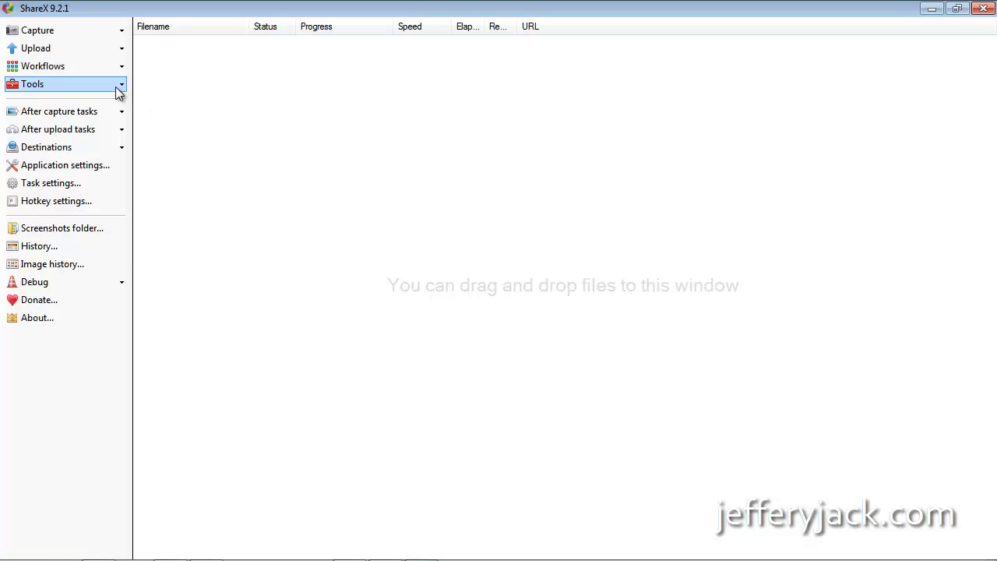
pyautogui.click(66, 84)
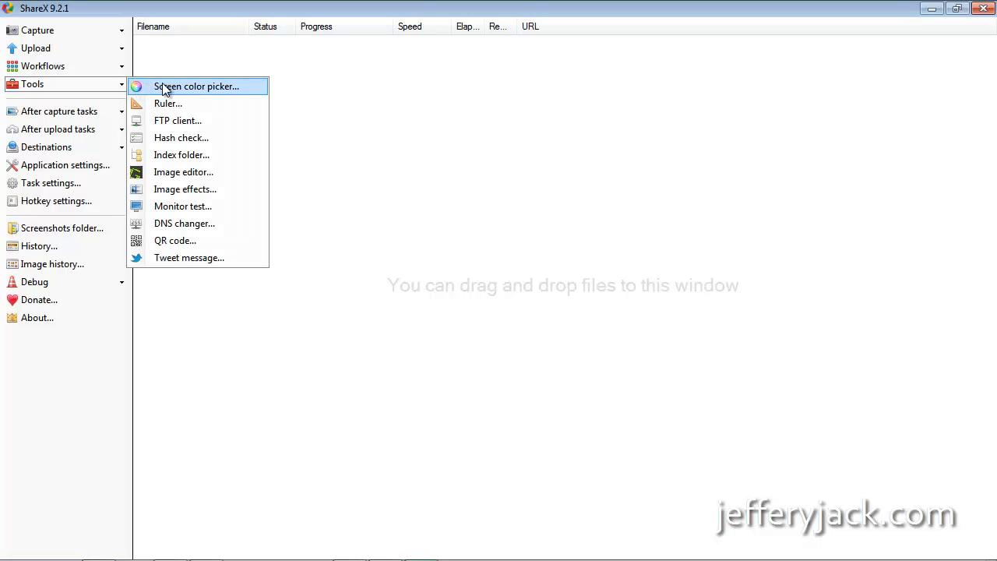
pyautogui.click(195, 86)
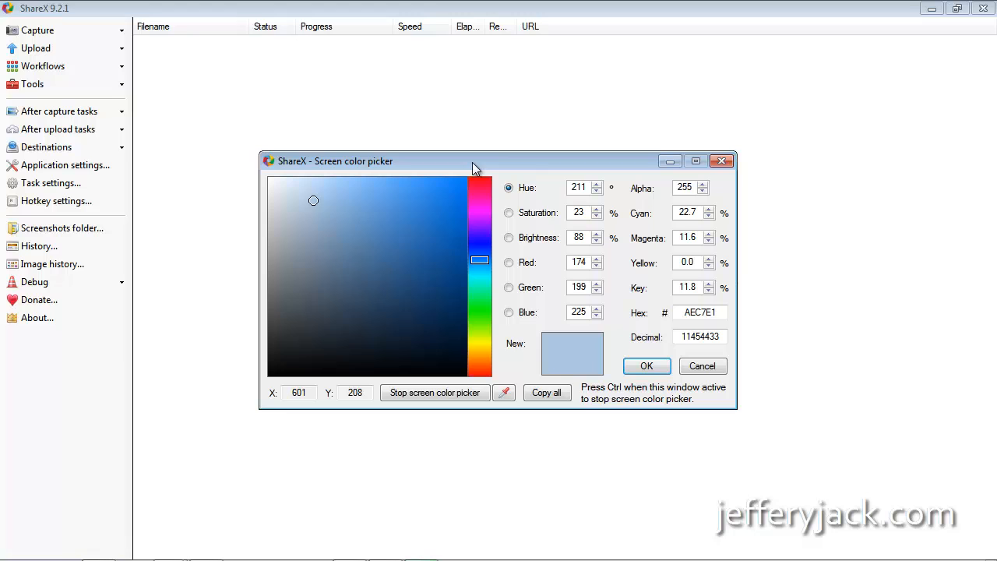
pyautogui.moveTo(33, 84)
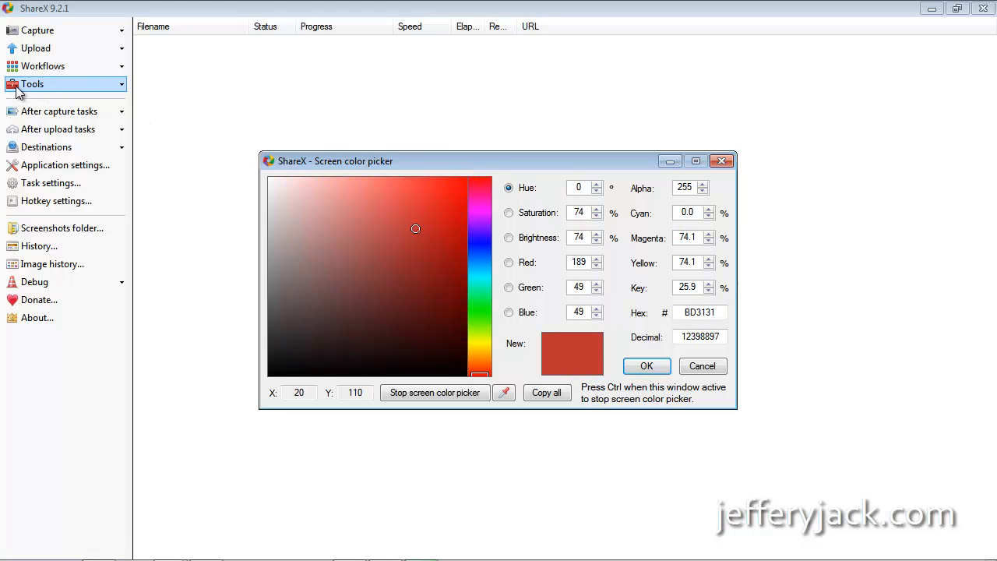
pyautogui.click(434, 392)
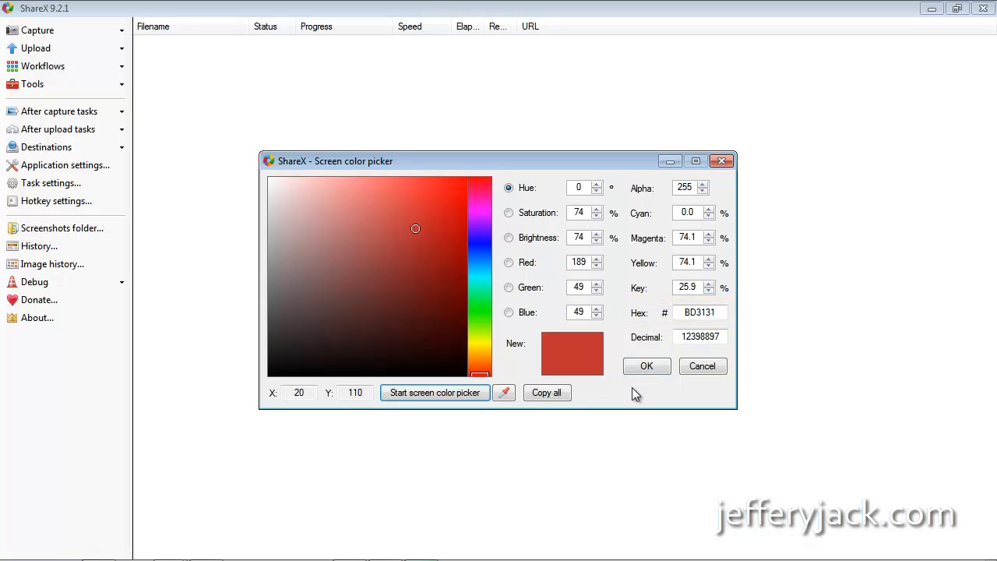
pyautogui.click(701, 365)
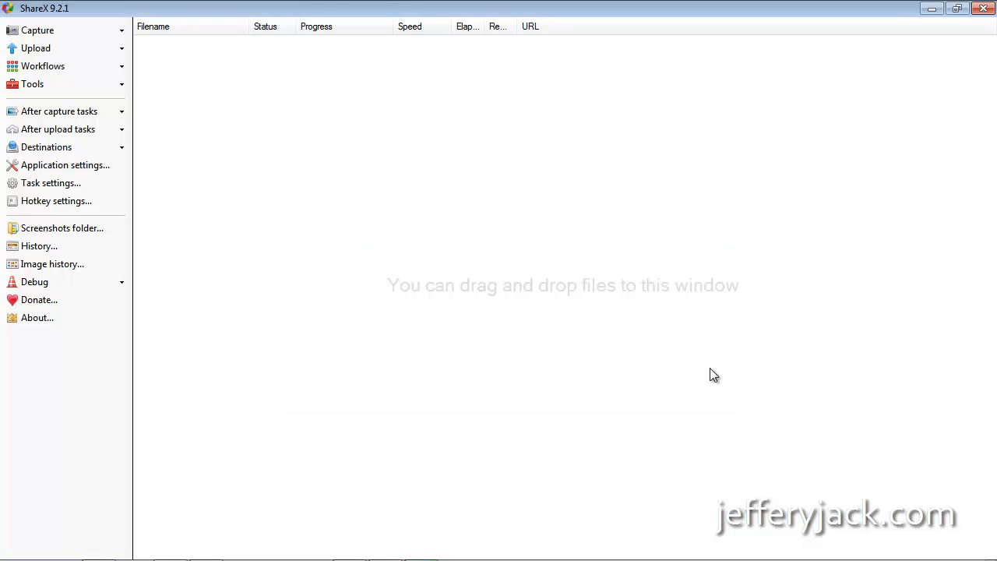
pyautogui.moveTo(427, 239)
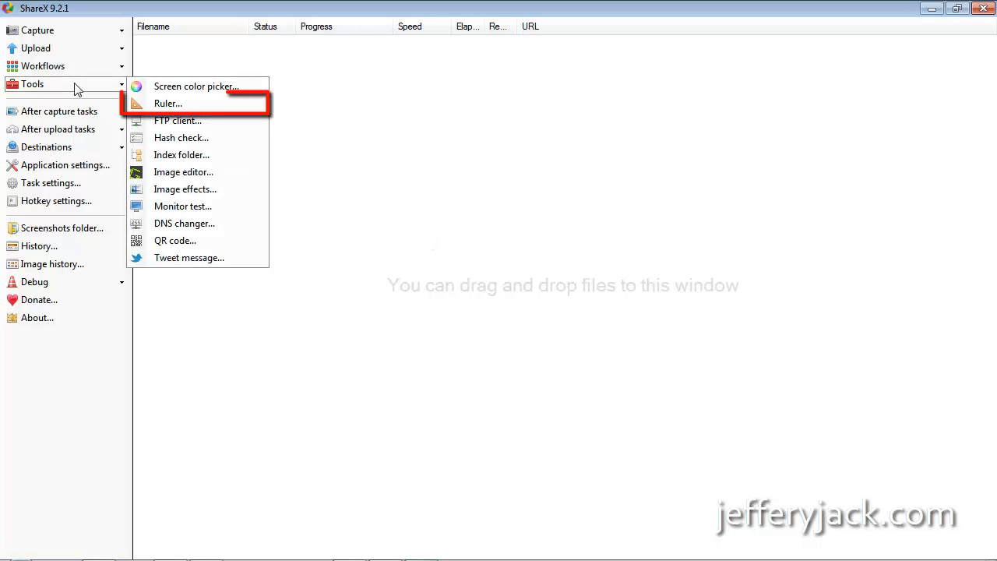
pyautogui.moveTo(168, 104)
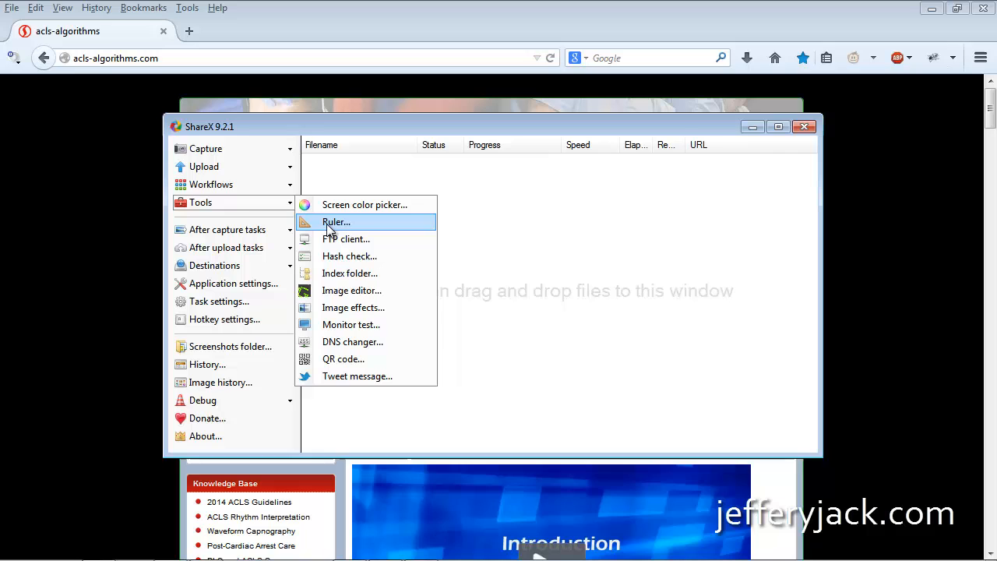
# Step: Measure a 521 × 15 px strip of the web page with the Ruler tool
pyautogui.click(335, 222)
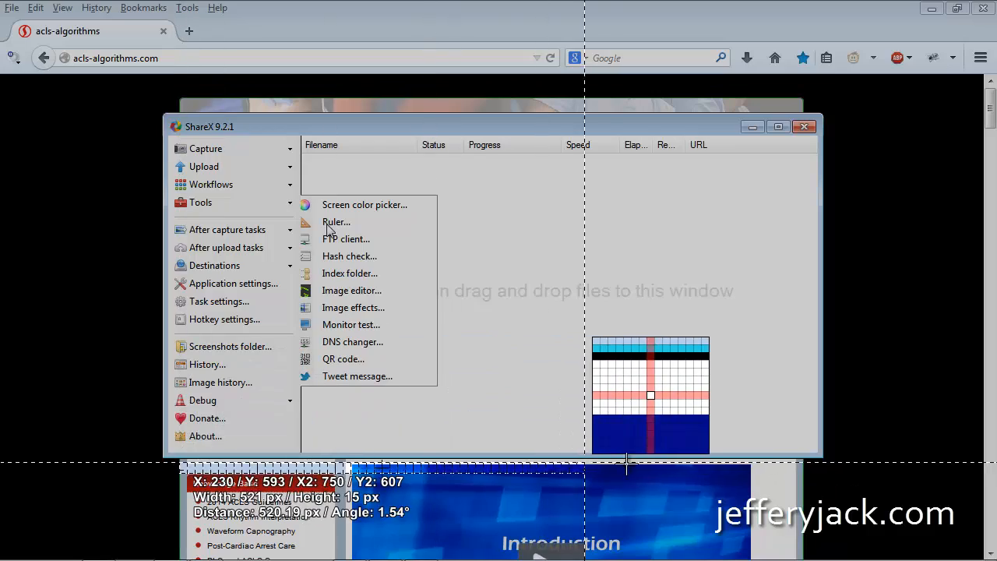
pyautogui.moveTo(794, 475)
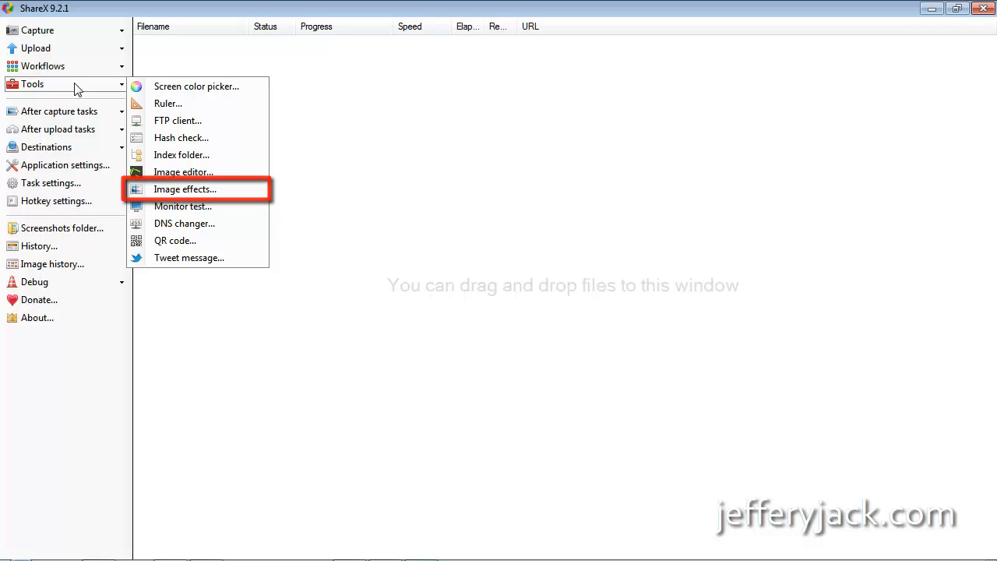
# Step: Load the real-success photo (350 × 328 px) into the Image effects editor
pyautogui.click(184, 189)
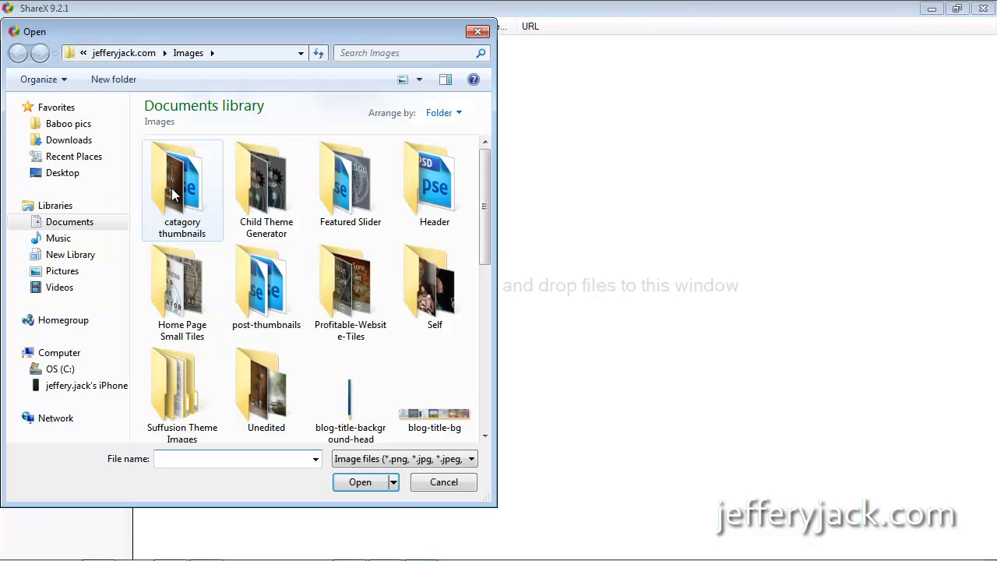
pyautogui.scroll(-3)
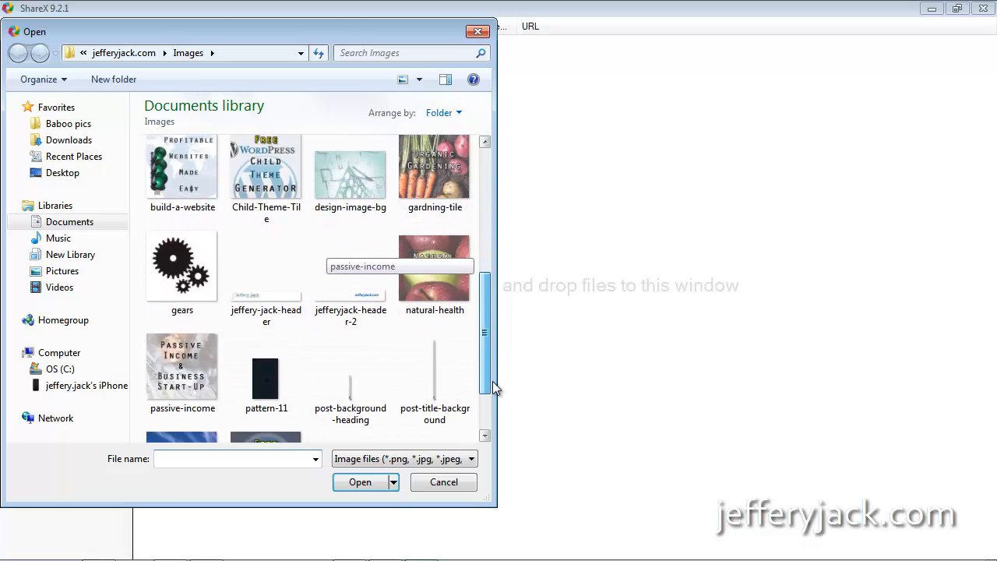
pyautogui.click(182, 380)
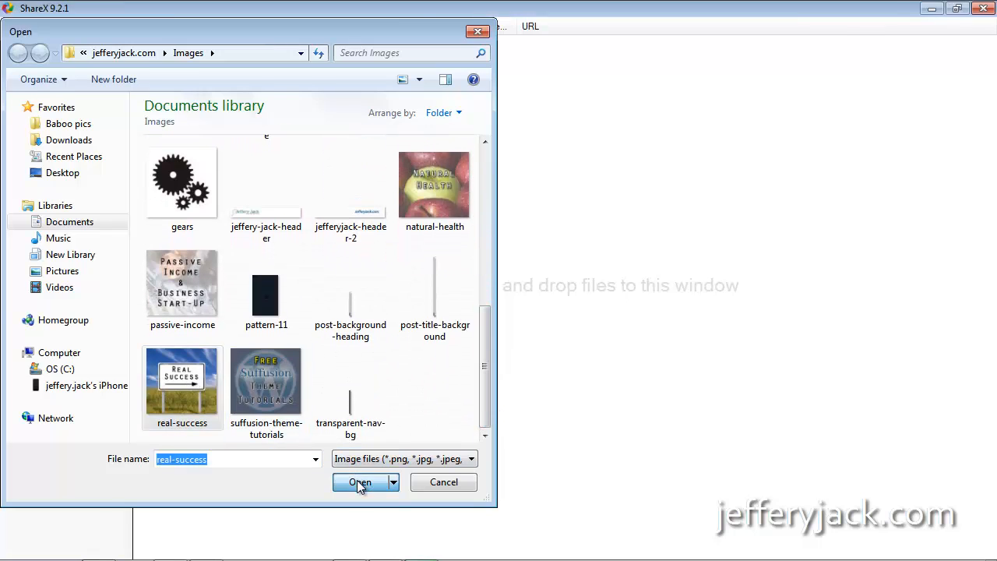
pyautogui.click(359, 482)
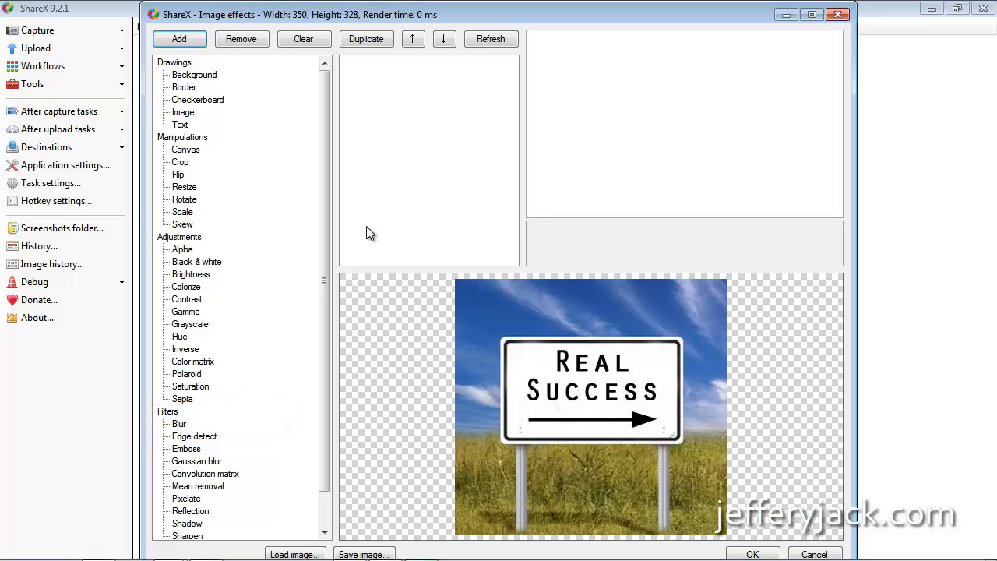
pyautogui.moveTo(327, 242)
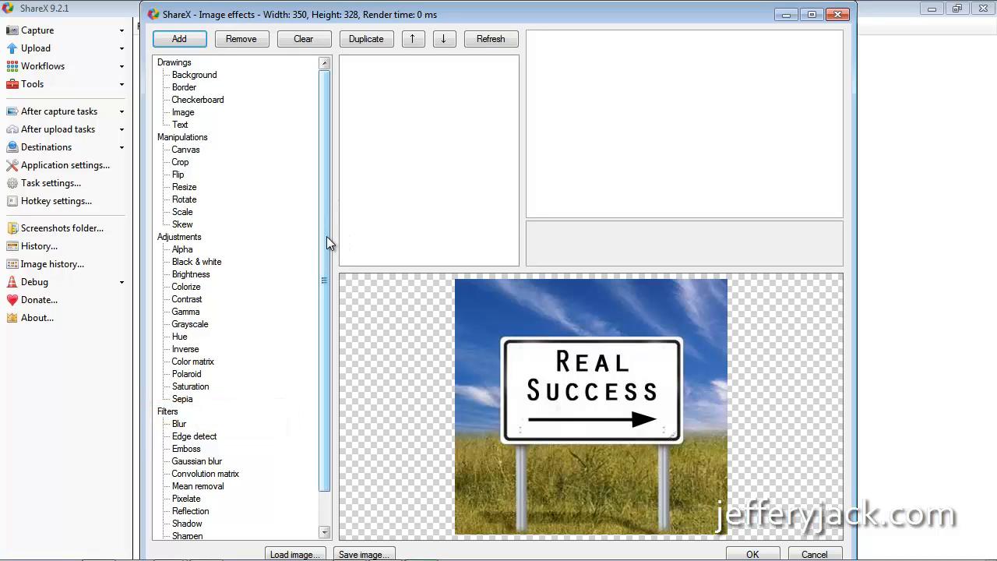
# Step: Add Torn edge and Reflection effects to the photo, then remove the torn edge, keeping only the reflection
pyautogui.scroll(-3)
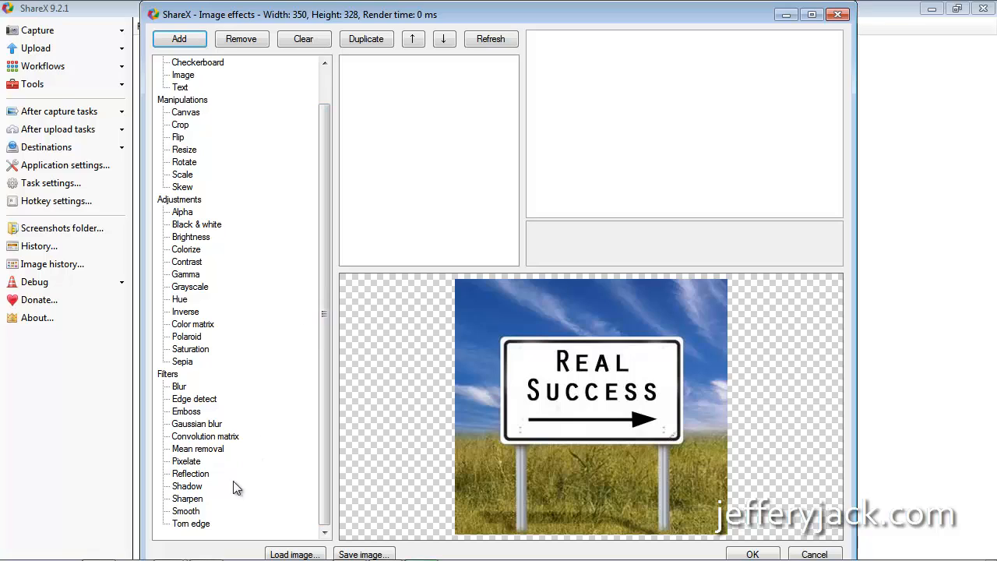
pyautogui.click(191, 522)
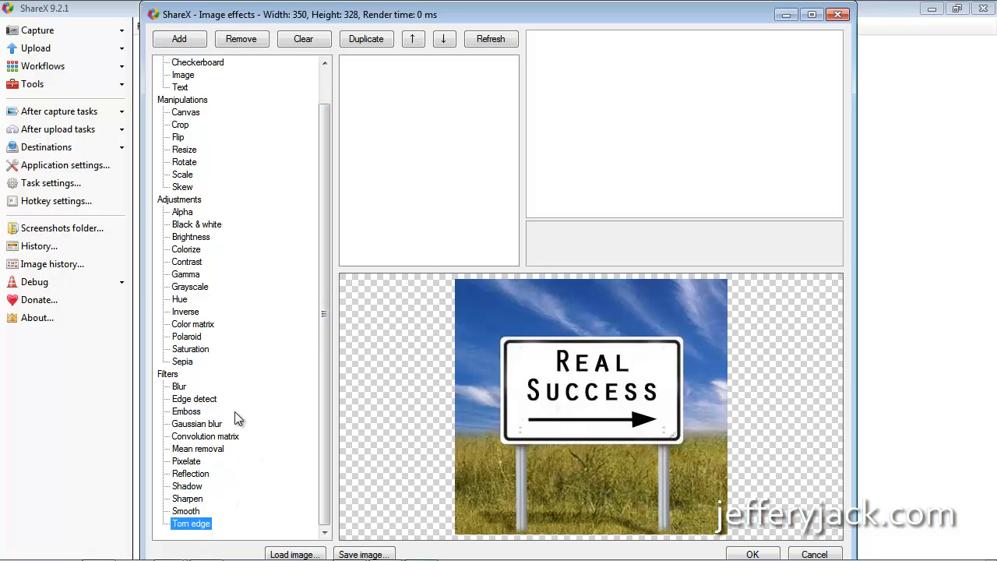
pyautogui.click(179, 39)
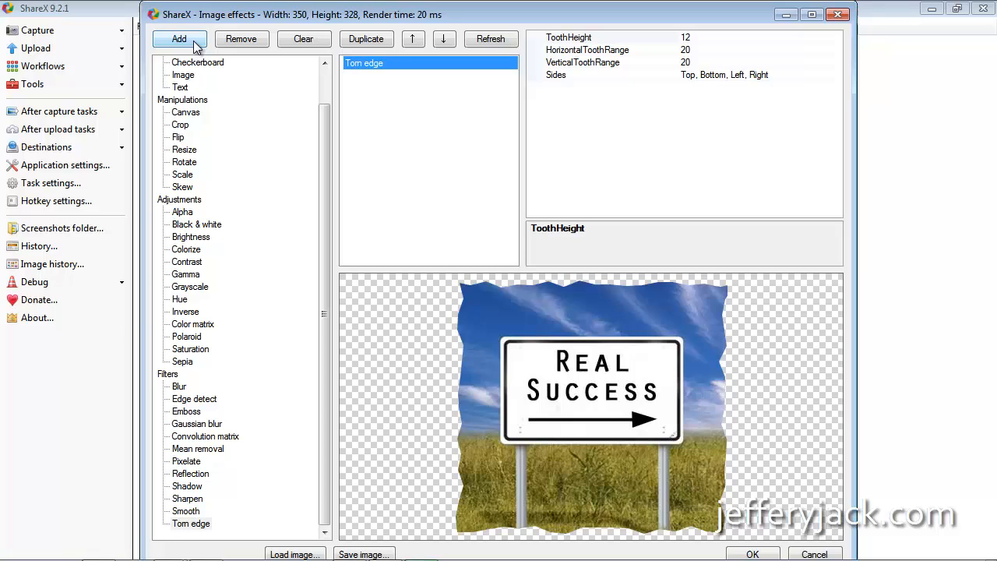
pyautogui.moveTo(193, 405)
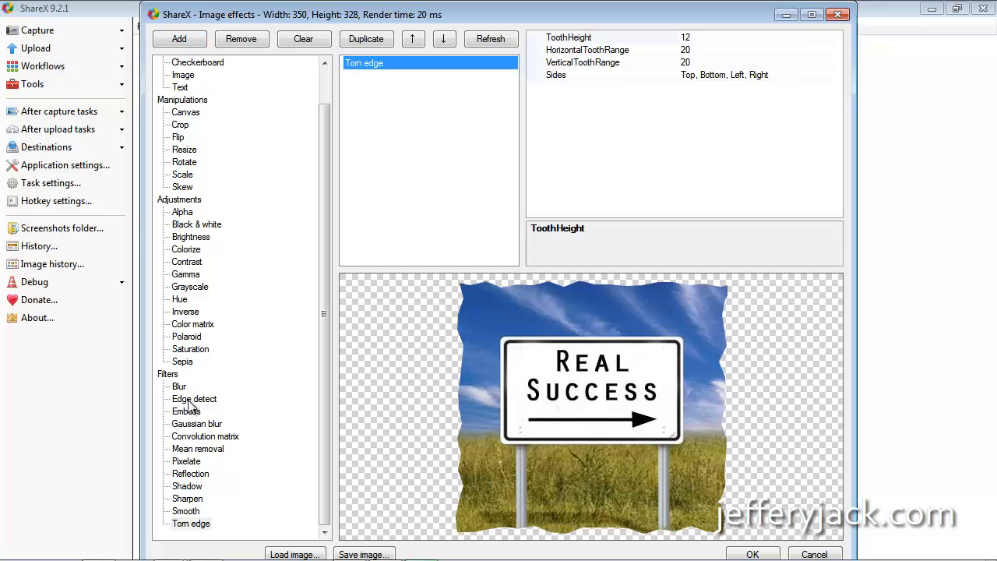
pyautogui.click(190, 473)
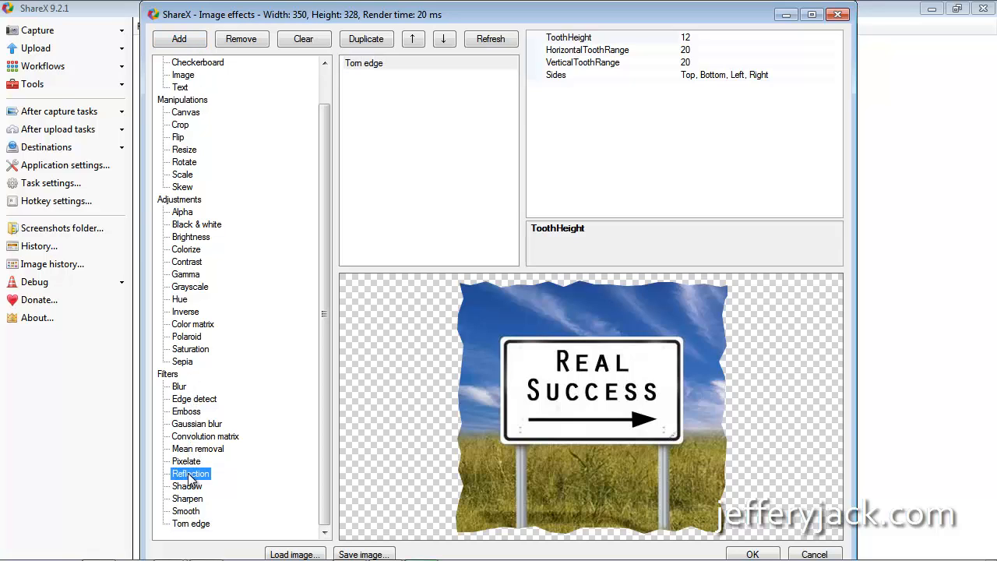
pyautogui.click(179, 39)
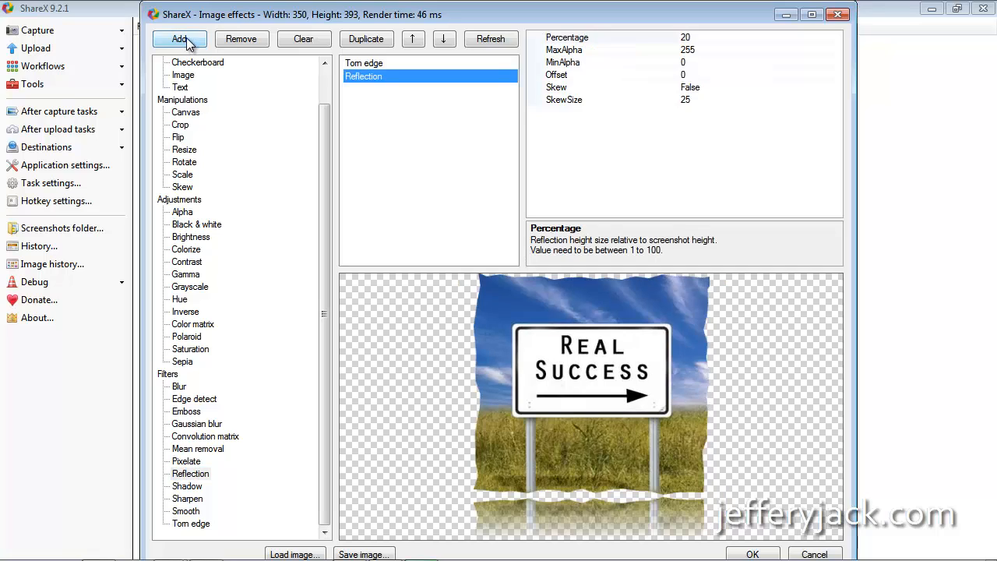
pyautogui.moveTo(228, 145)
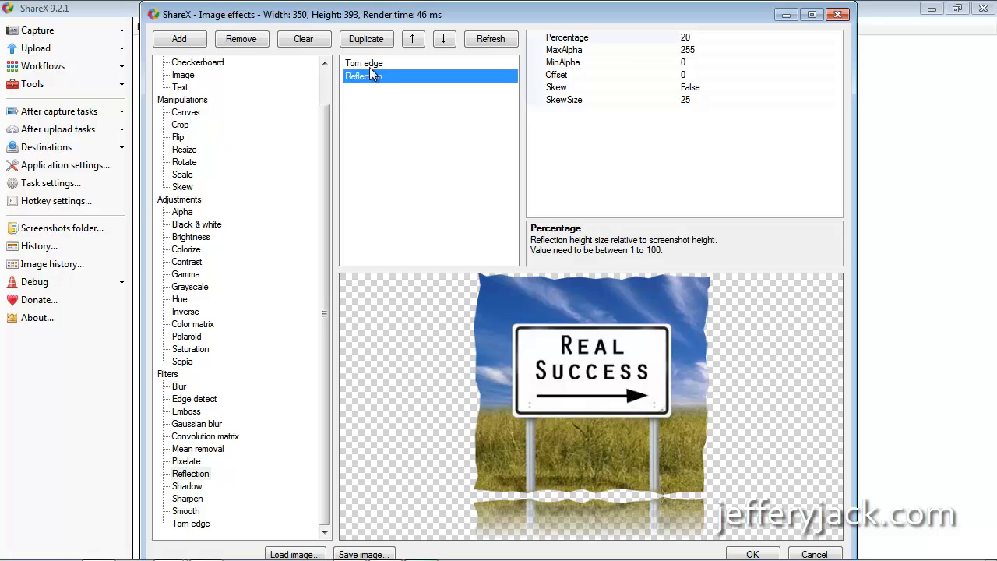
pyautogui.click(241, 38)
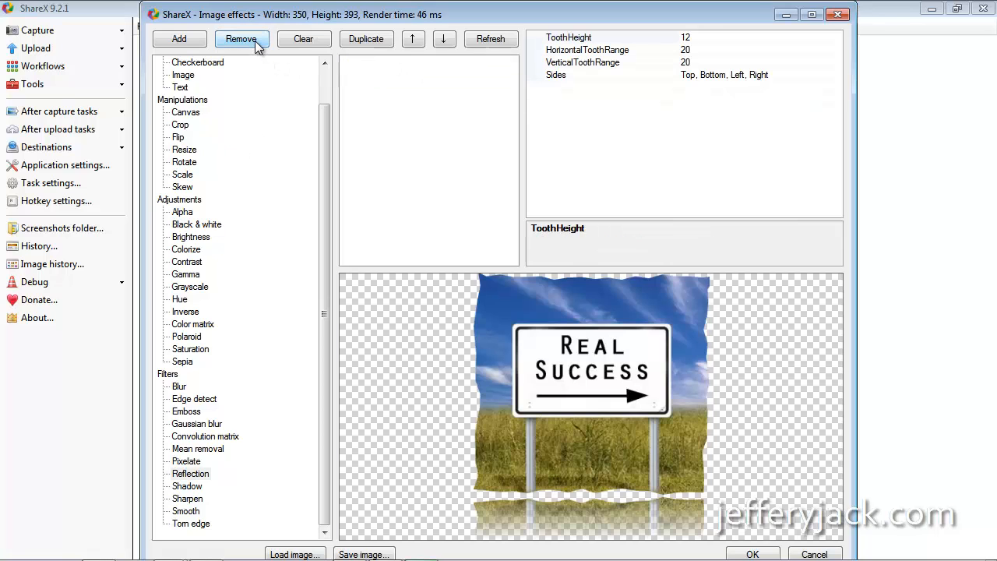
pyautogui.click(241, 39)
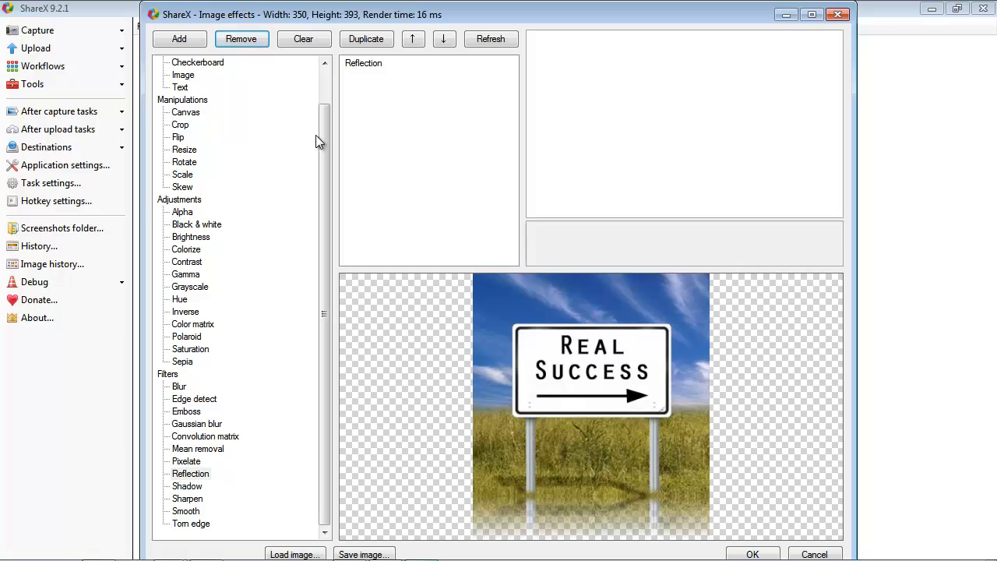
pyautogui.moveTo(366, 537)
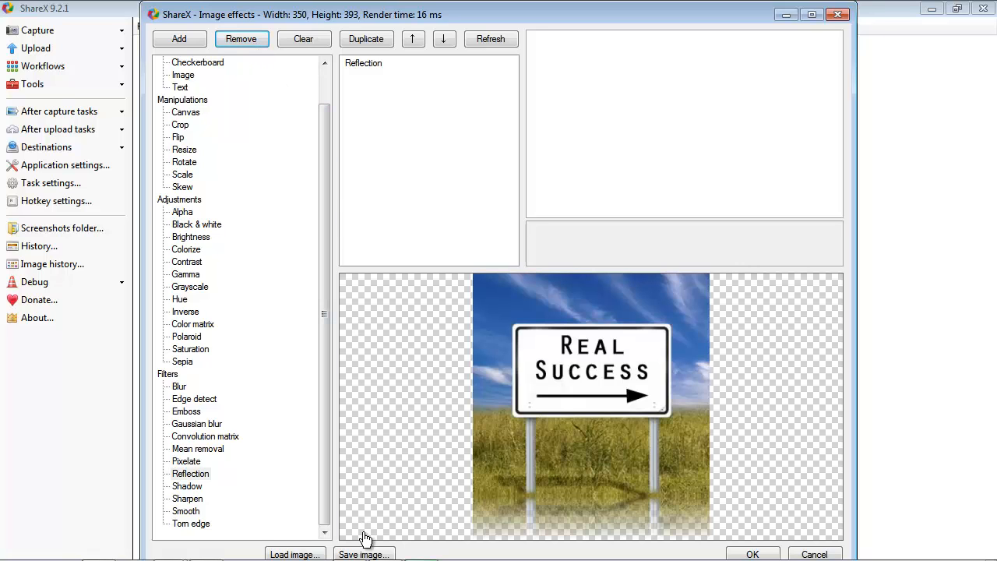
# Step: Save the reflected photo as a PNG named 'new file' on the Desktop
pyautogui.click(362, 553)
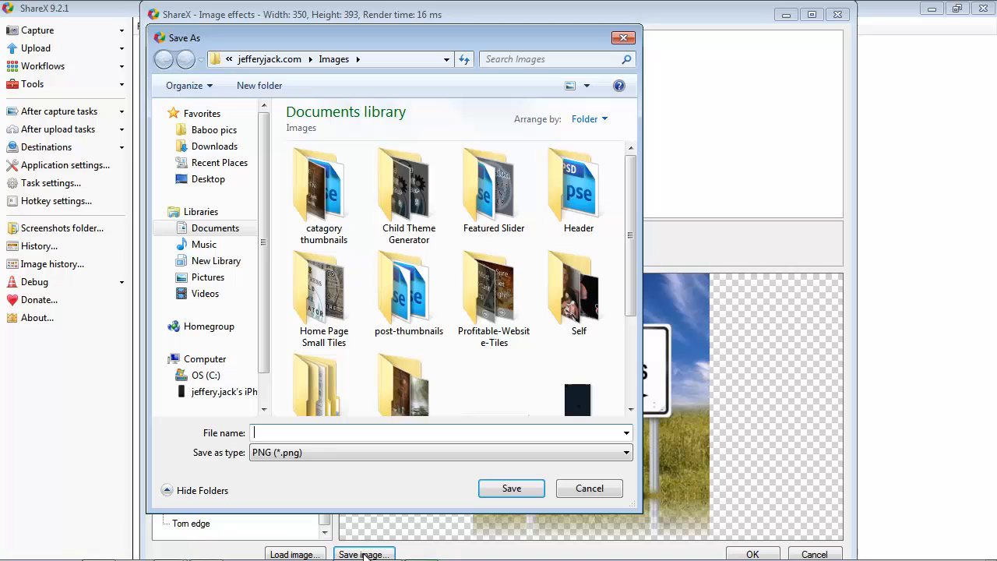
pyautogui.click(208, 179)
pyautogui.write('new file')
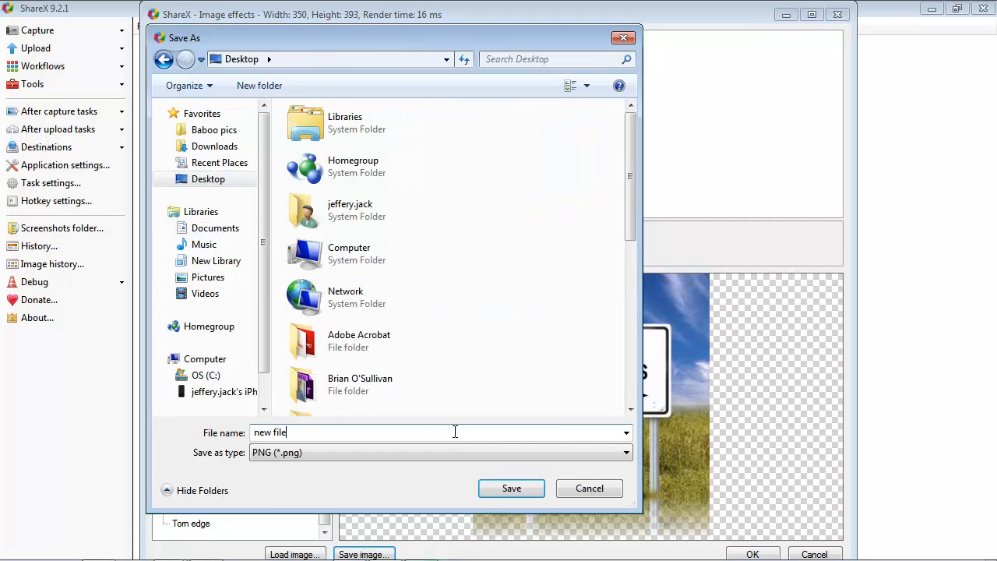
pyautogui.click(511, 488)
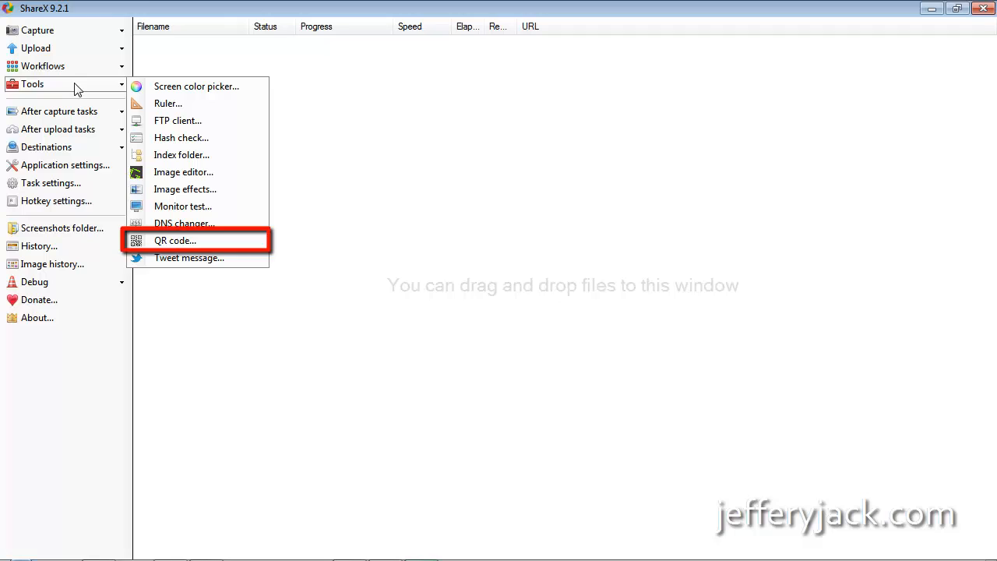
pyautogui.moveTo(175, 240)
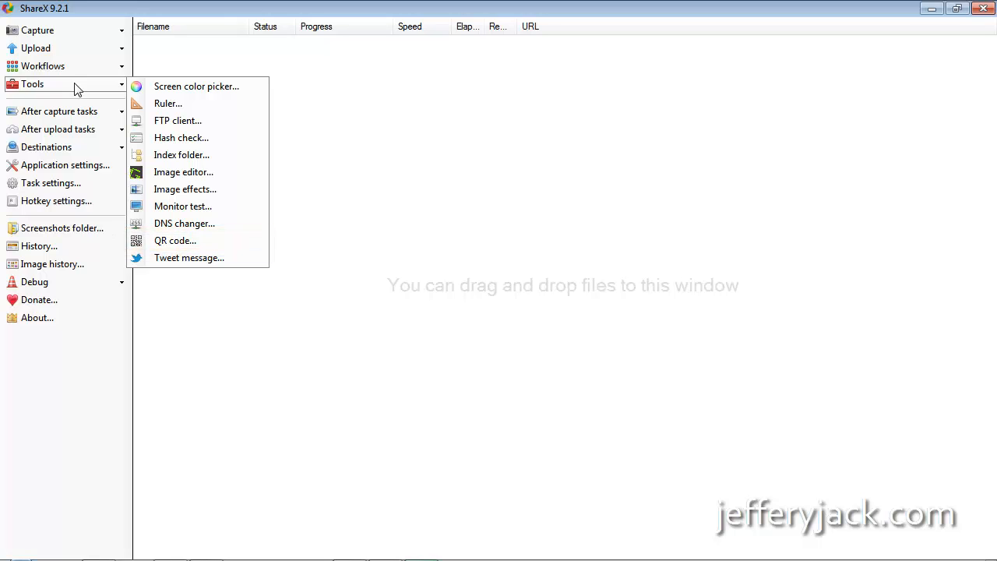
pyautogui.click(175, 240)
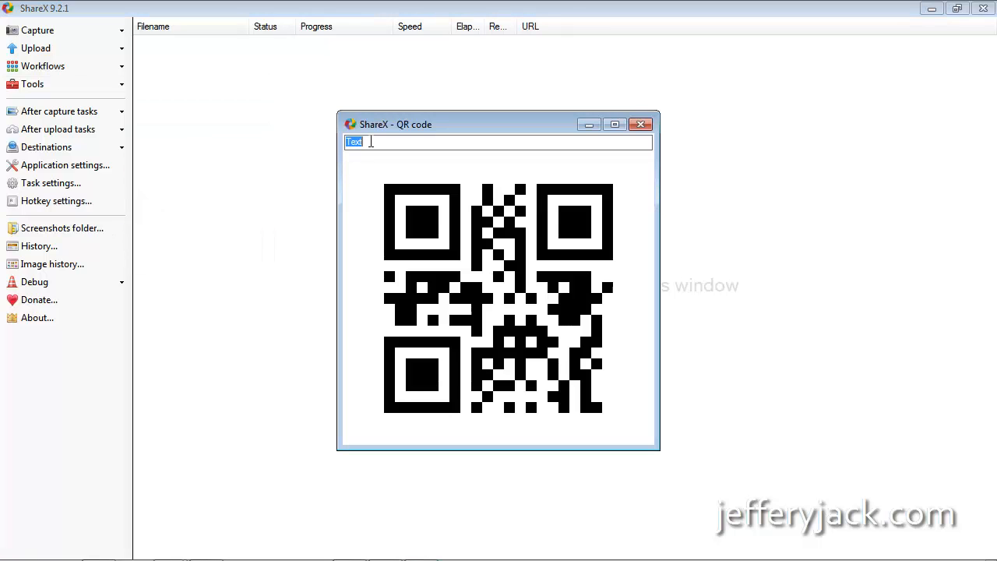
pyautogui.write('www.j')
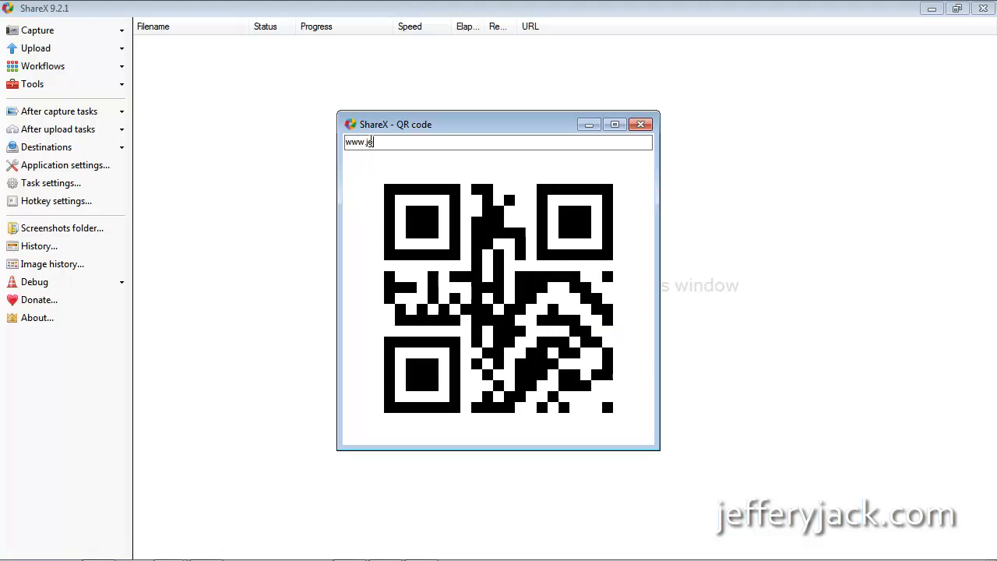
pyautogui.write('efferyjack.com')
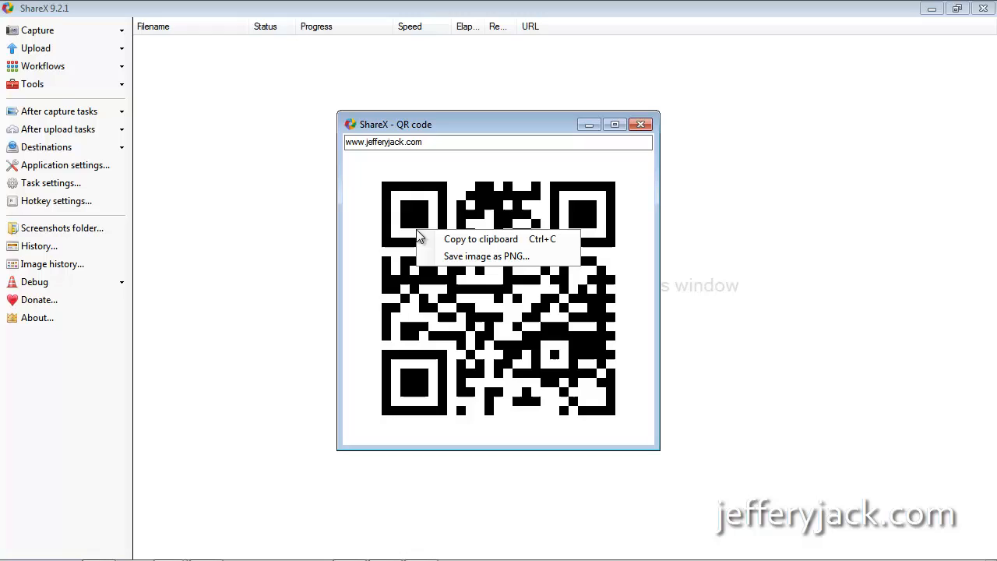
pyautogui.moveTo(486, 256)
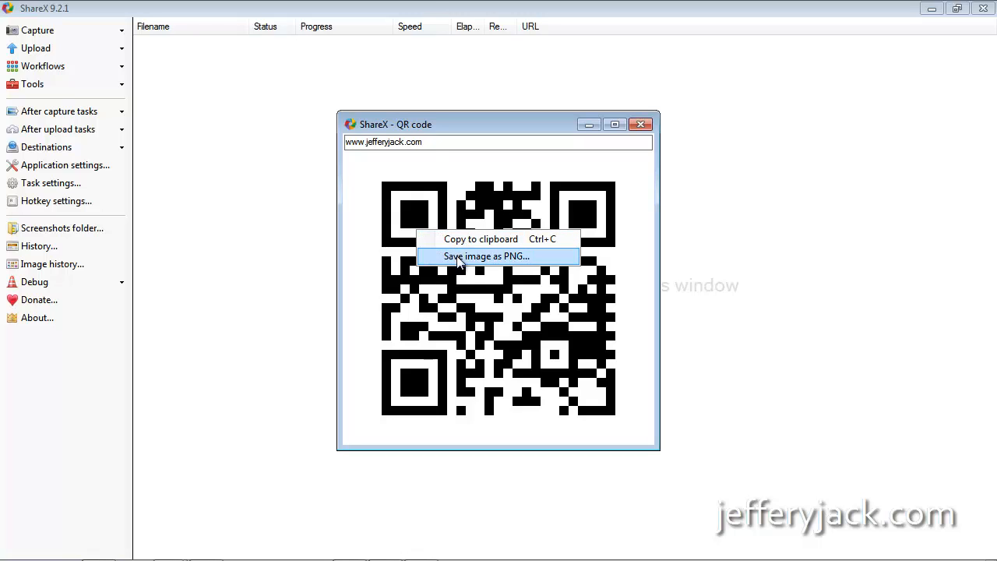
pyautogui.moveTo(479, 239)
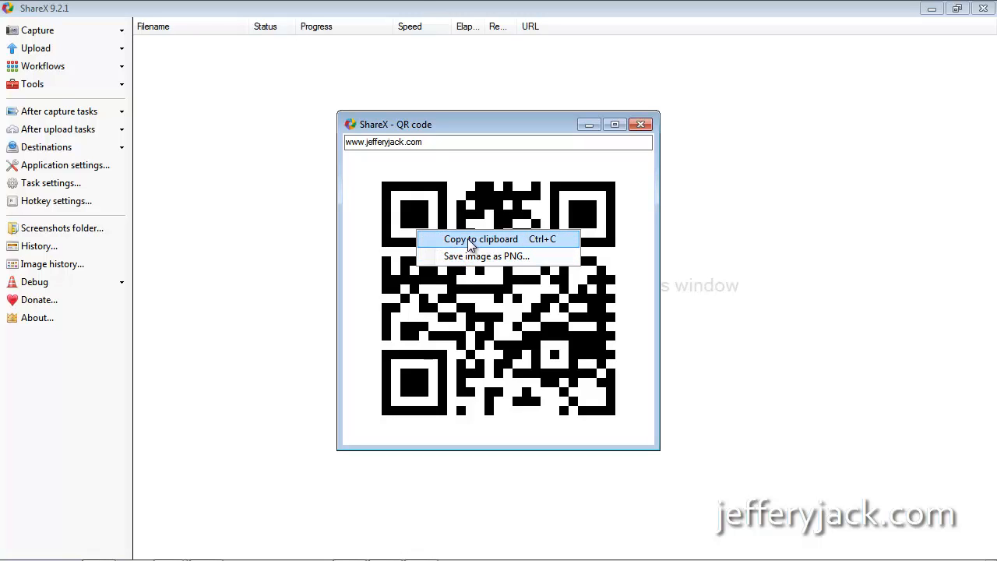